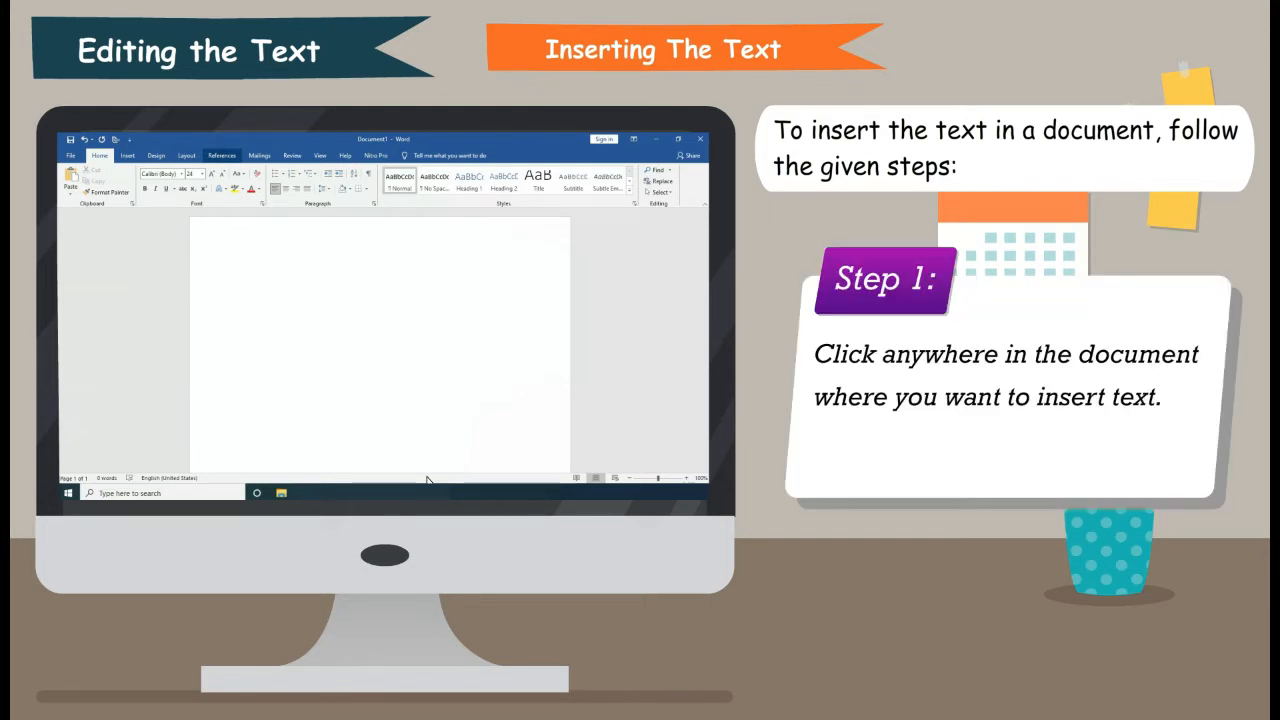
{"action": "mouse_move", "coordinate": [240, 276]}
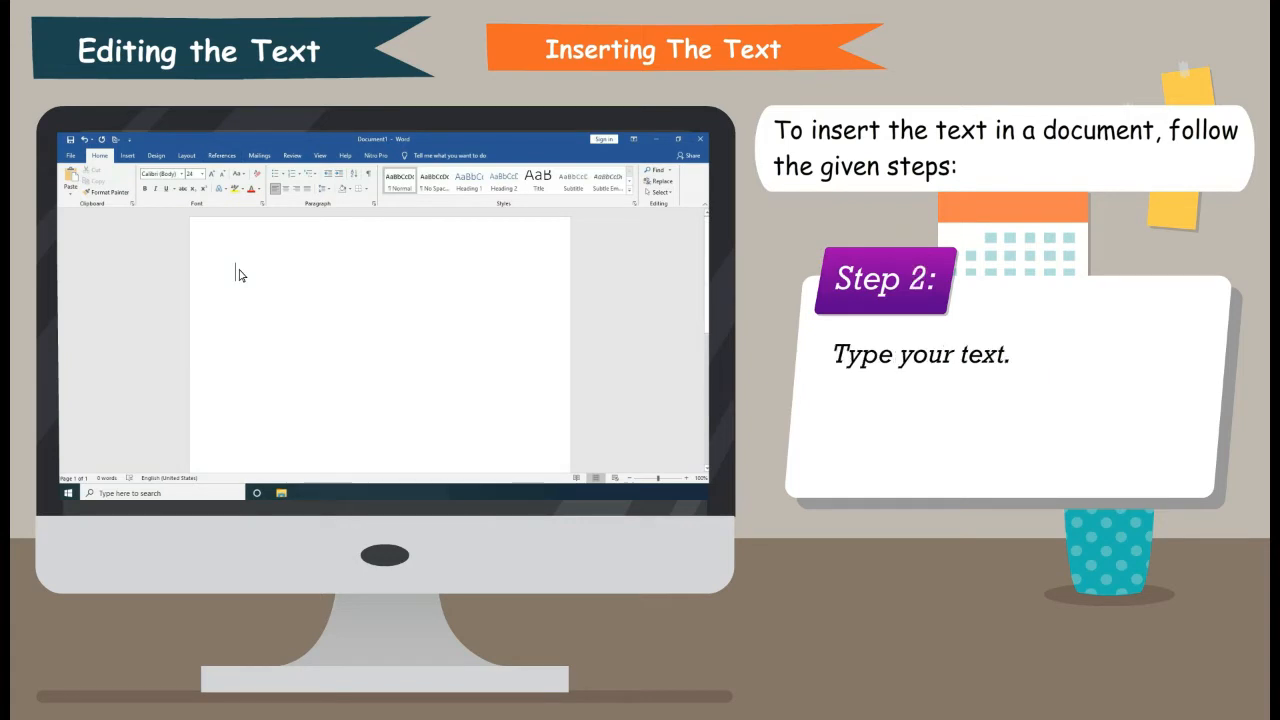
Enter the text 'Compu' into the blank document
{"action": "type", "text": "Compu"}
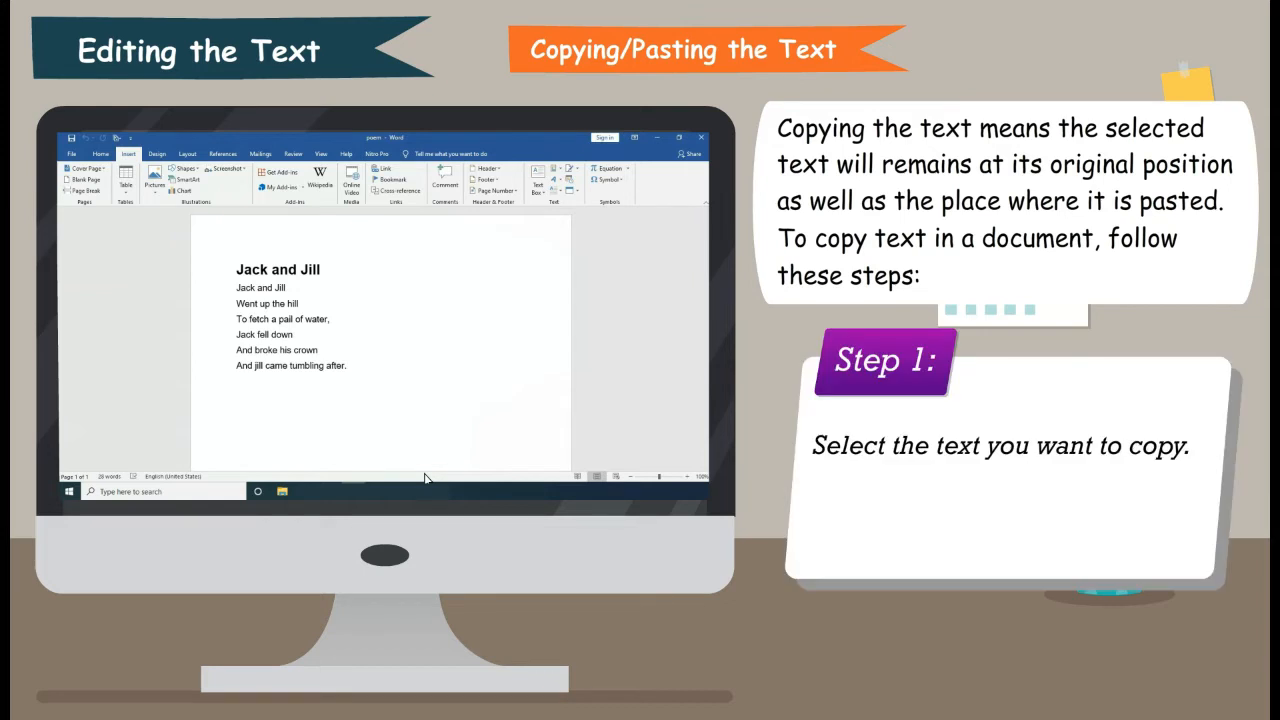
Copy the selected title 'Jack and Jill' and paste a duplicate below the last line
{"action": "double_click", "coordinate": [278, 268]}
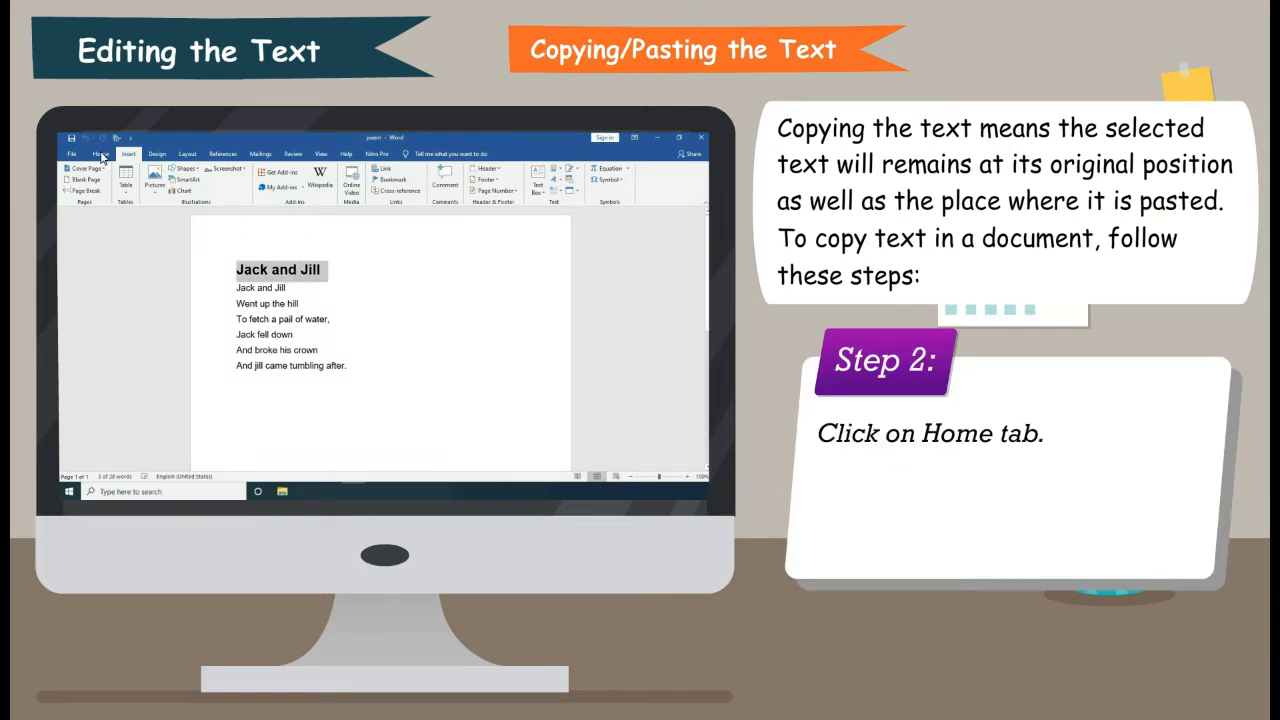
{"action": "left_click", "coordinate": [98, 152]}
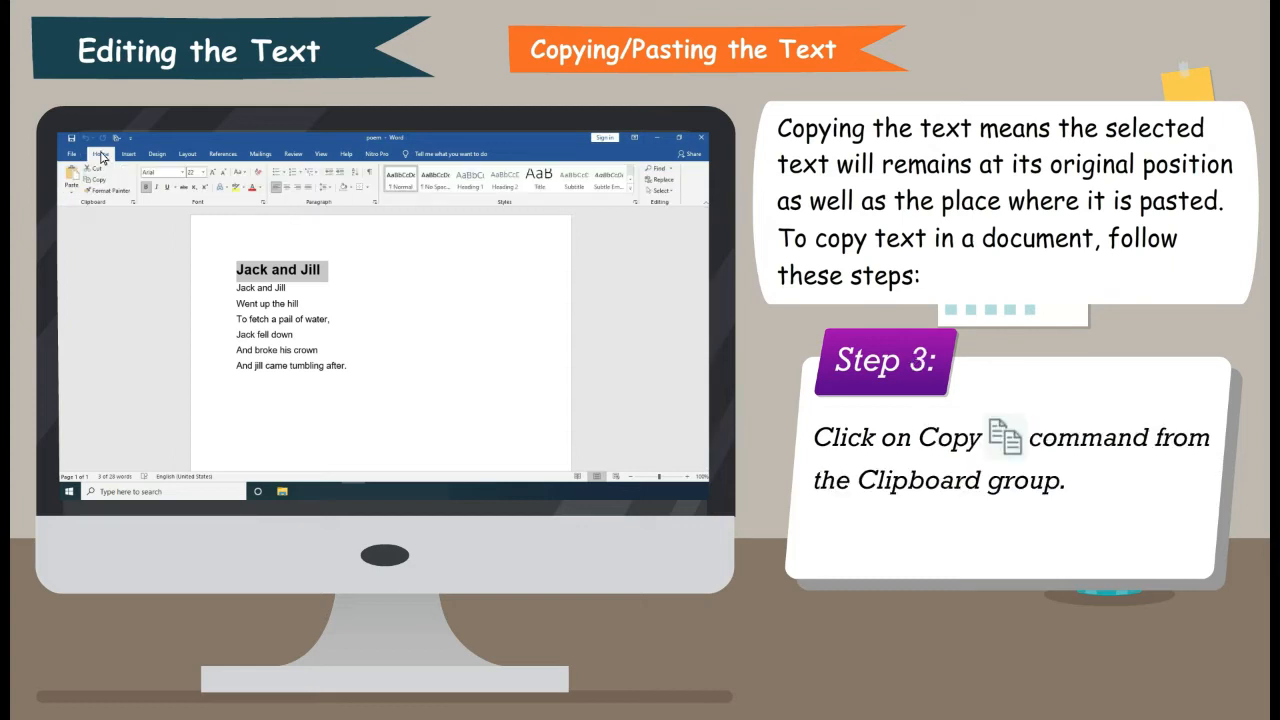
{"action": "mouse_move", "coordinate": [132, 232]}
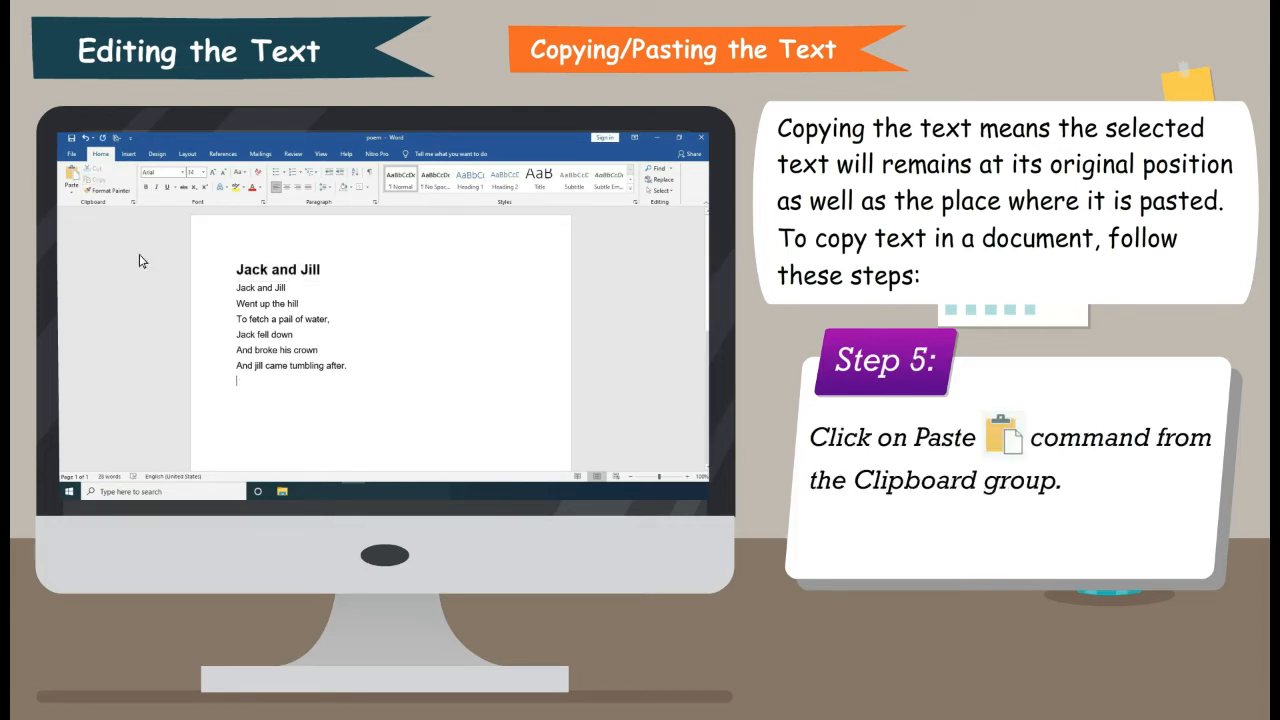
{"action": "left_click", "coordinate": [72, 180]}
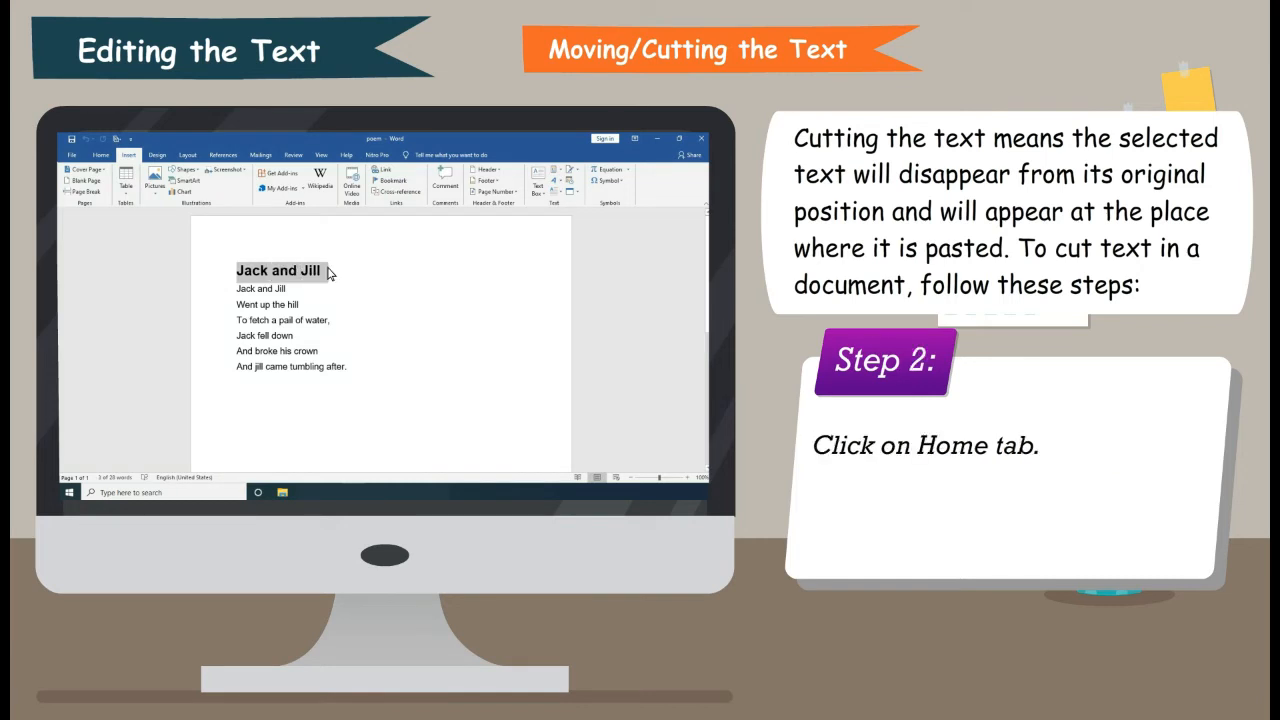
Cut the title 'Jack and Jill' from the top and paste it below the last line
{"action": "left_click", "coordinate": [100, 156]}
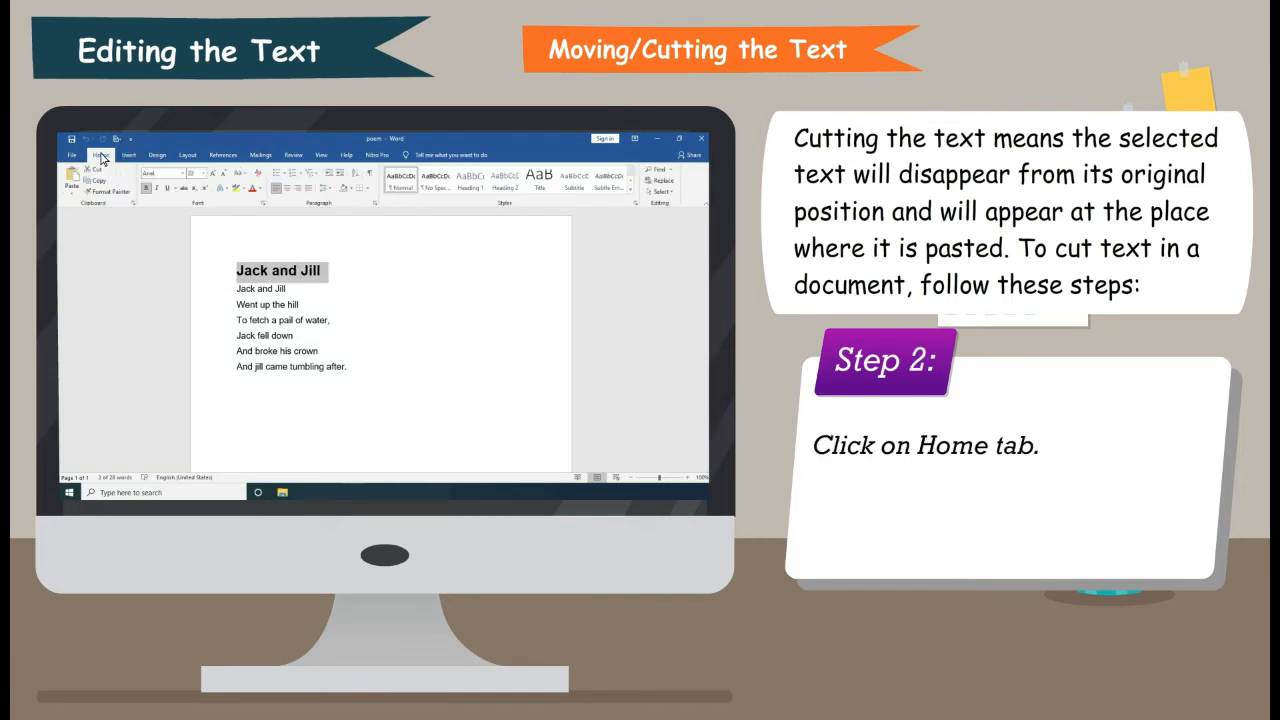
{"action": "left_click", "coordinate": [100, 156]}
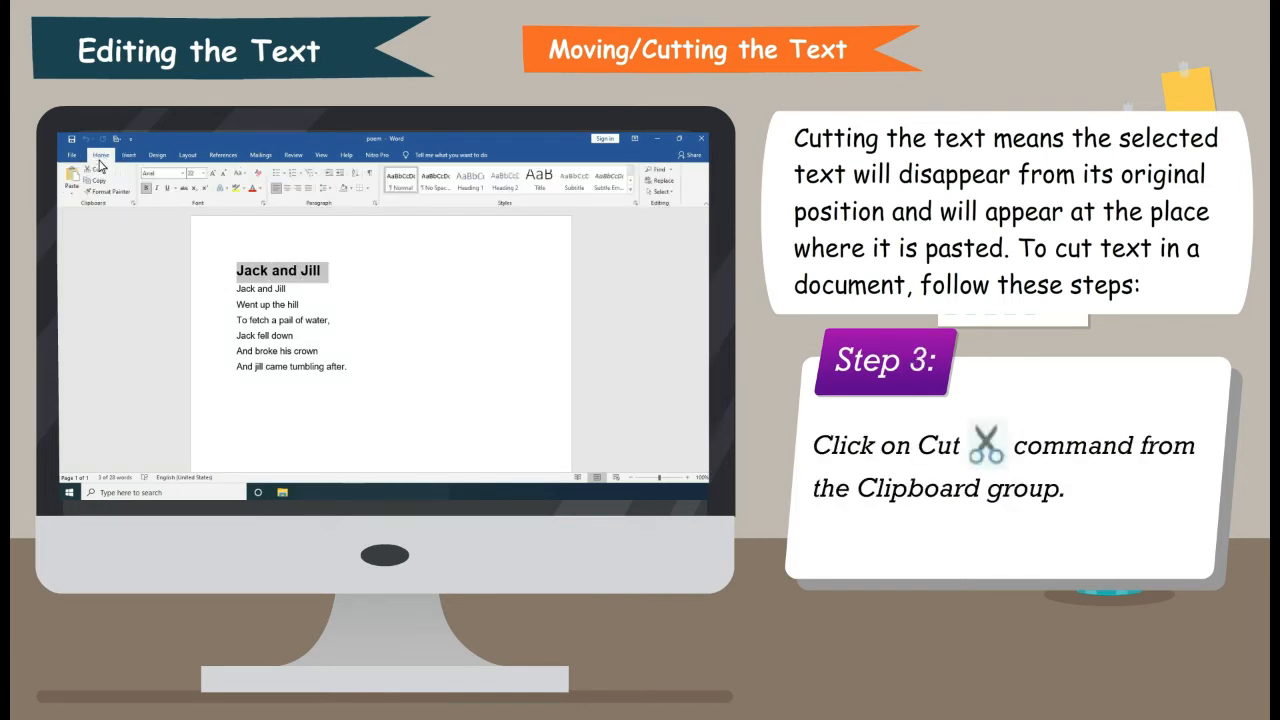
{"action": "left_click", "coordinate": [84, 170]}
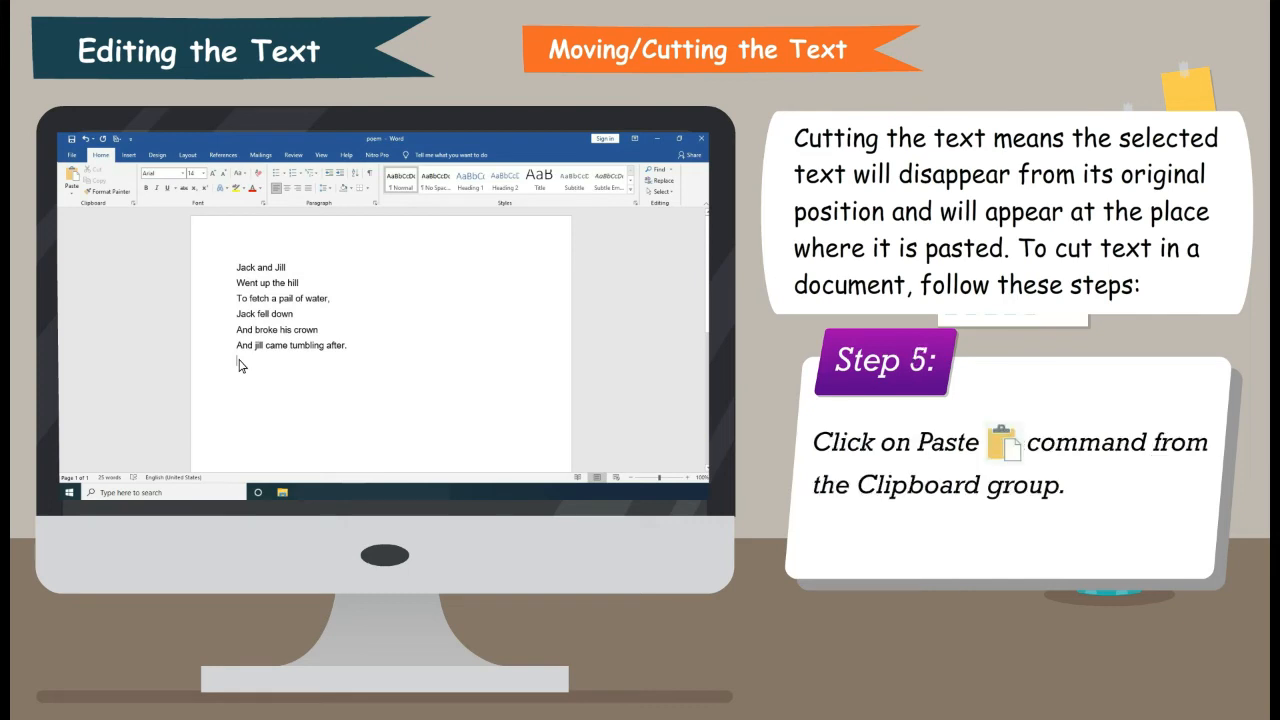
{"action": "left_click", "coordinate": [72, 178]}
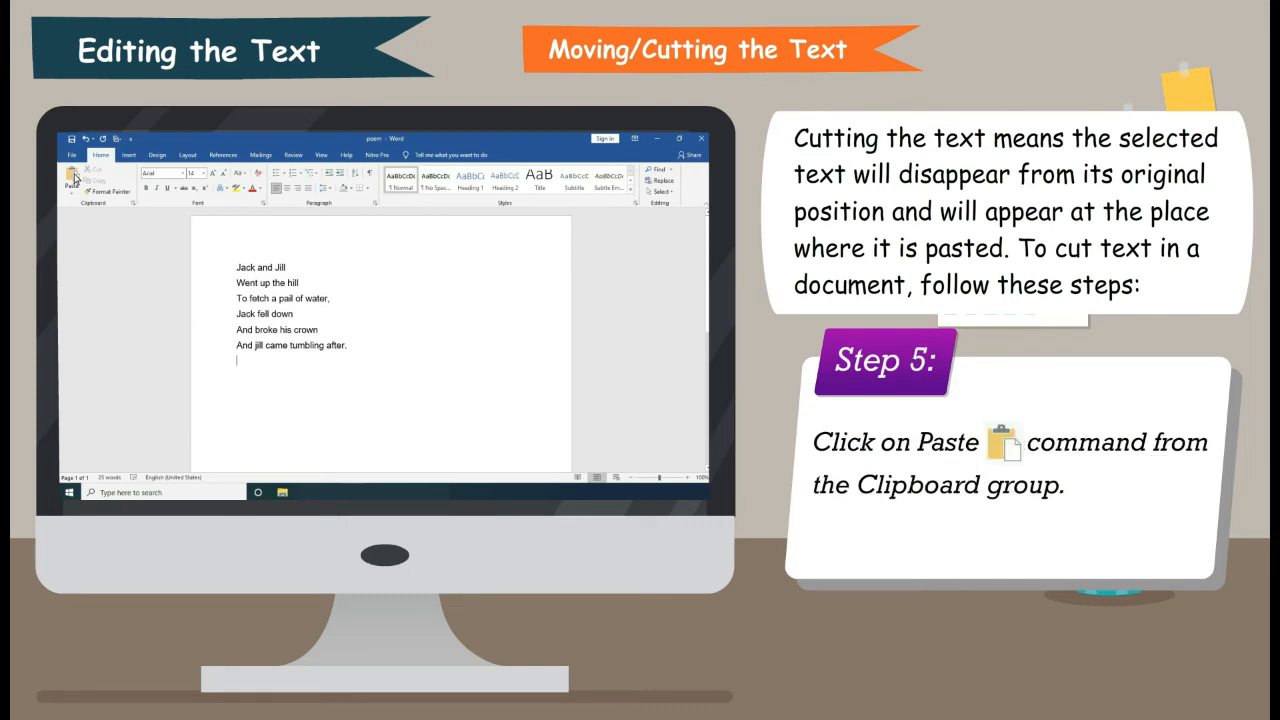